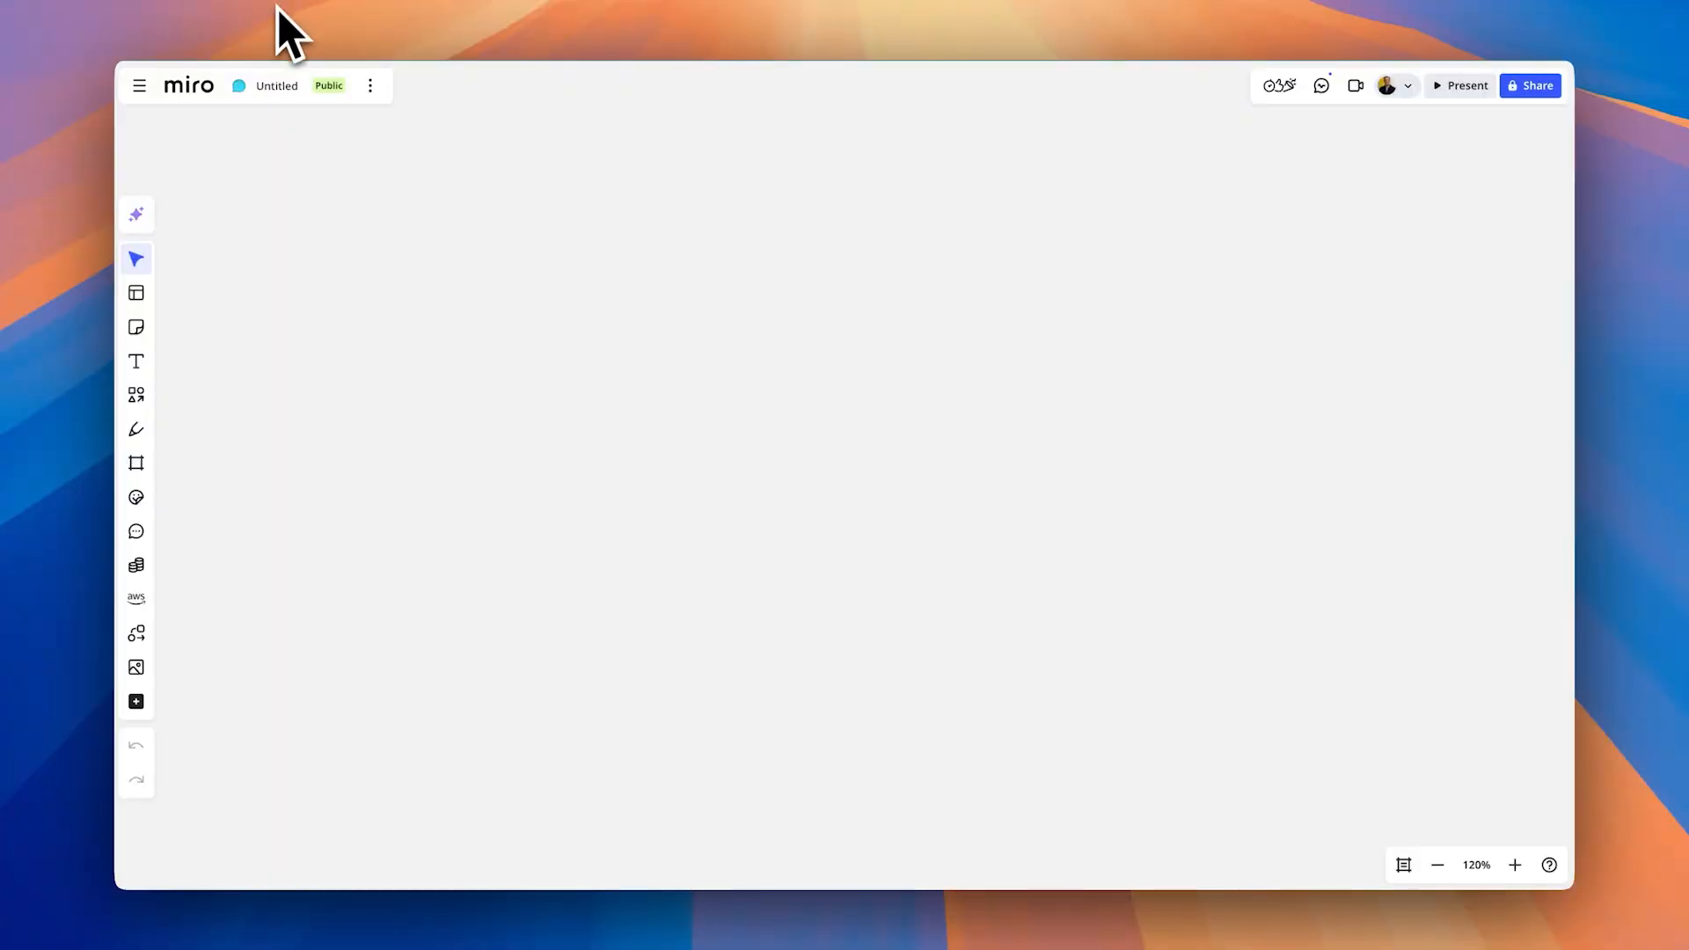
pyautogui.moveTo(135, 292)
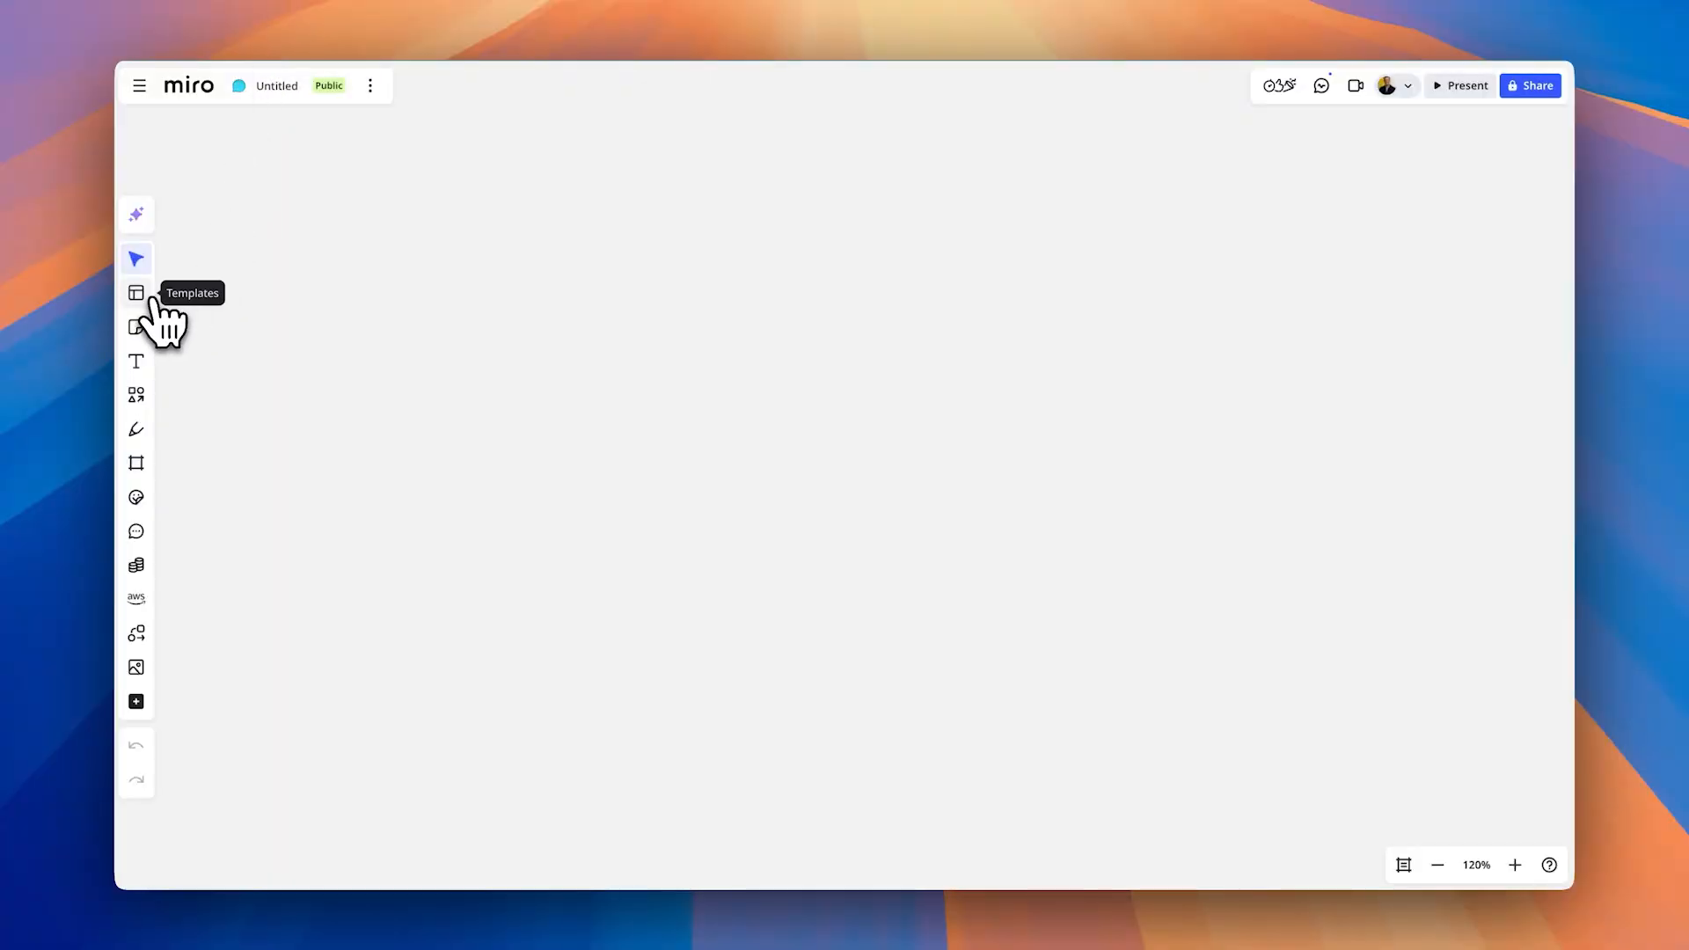
# Step: Browse the Blueprints collection in the template gallery, scrolling down the list
pyautogui.click(136, 292)
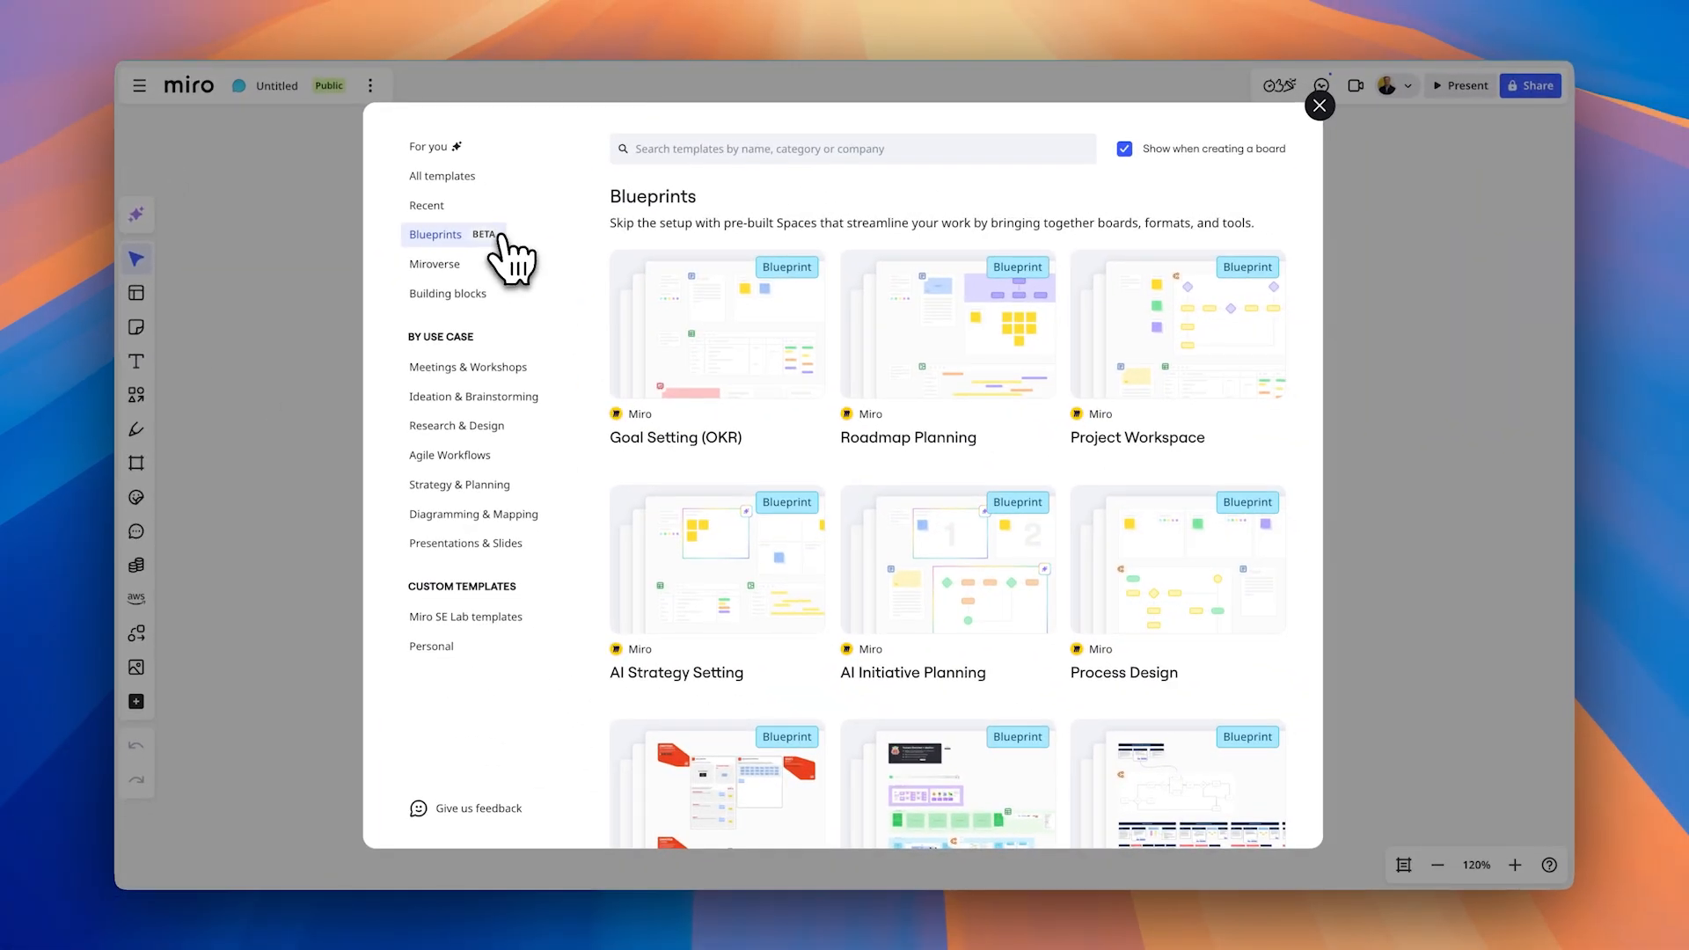
pyautogui.scroll(-3)
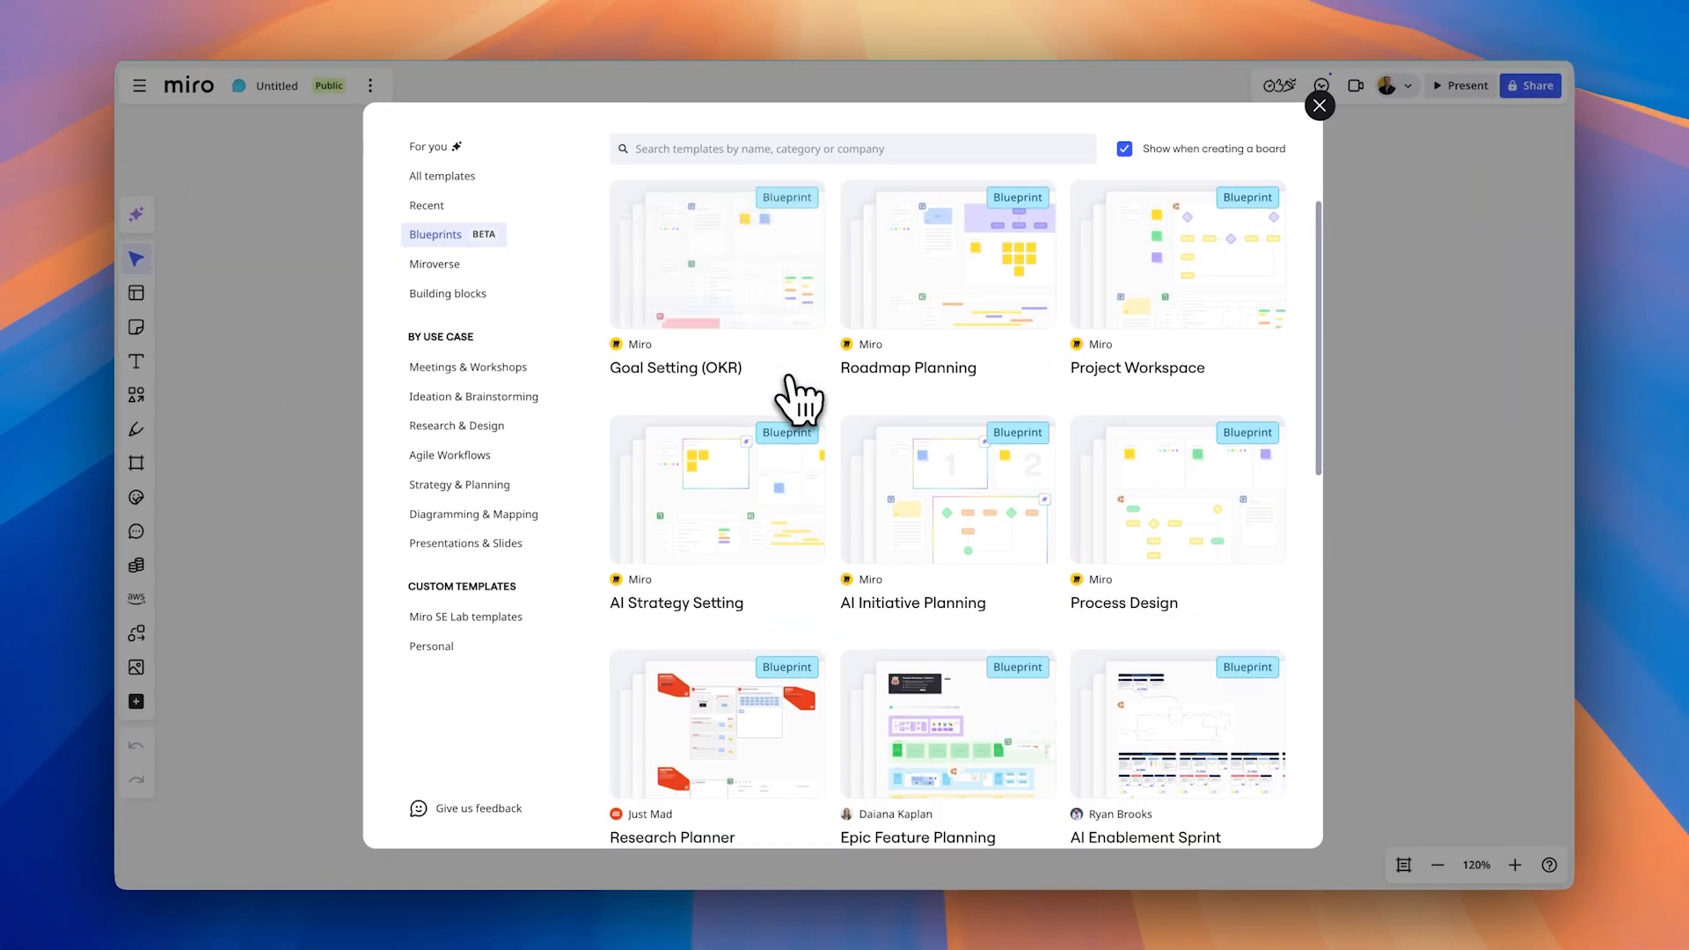
pyautogui.scroll(-3)
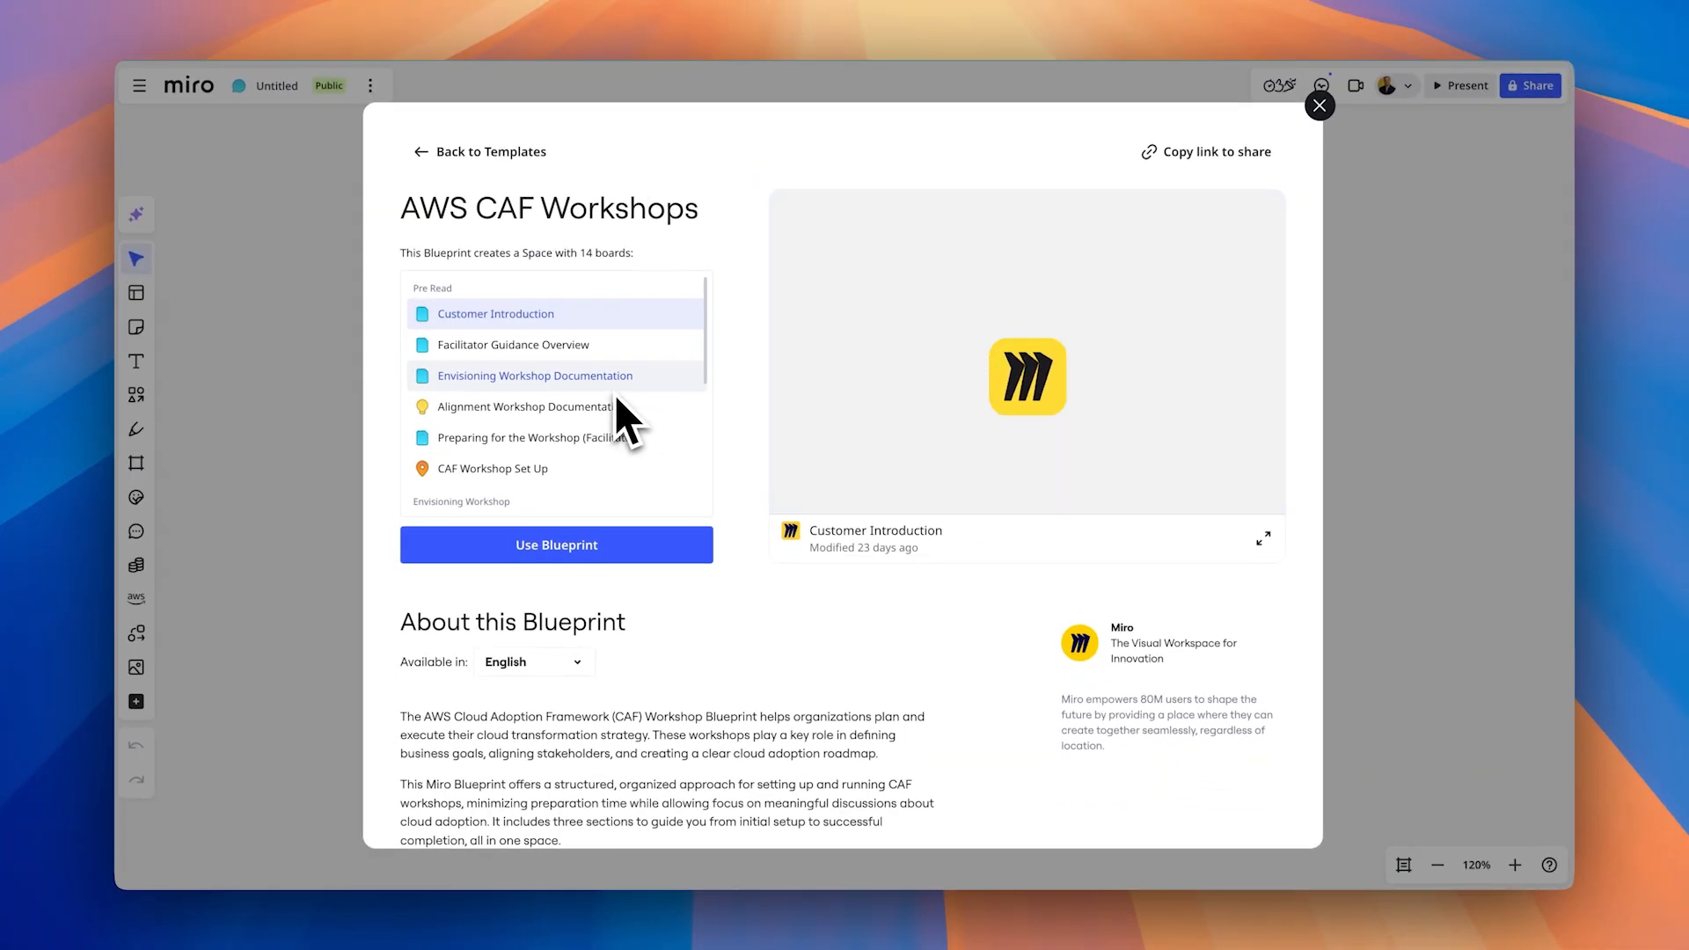
# Step: Choose Use Blueprint on the AWS CAF Workshops blueprint to reach its 14-board confirmation
pyautogui.scroll(-3)
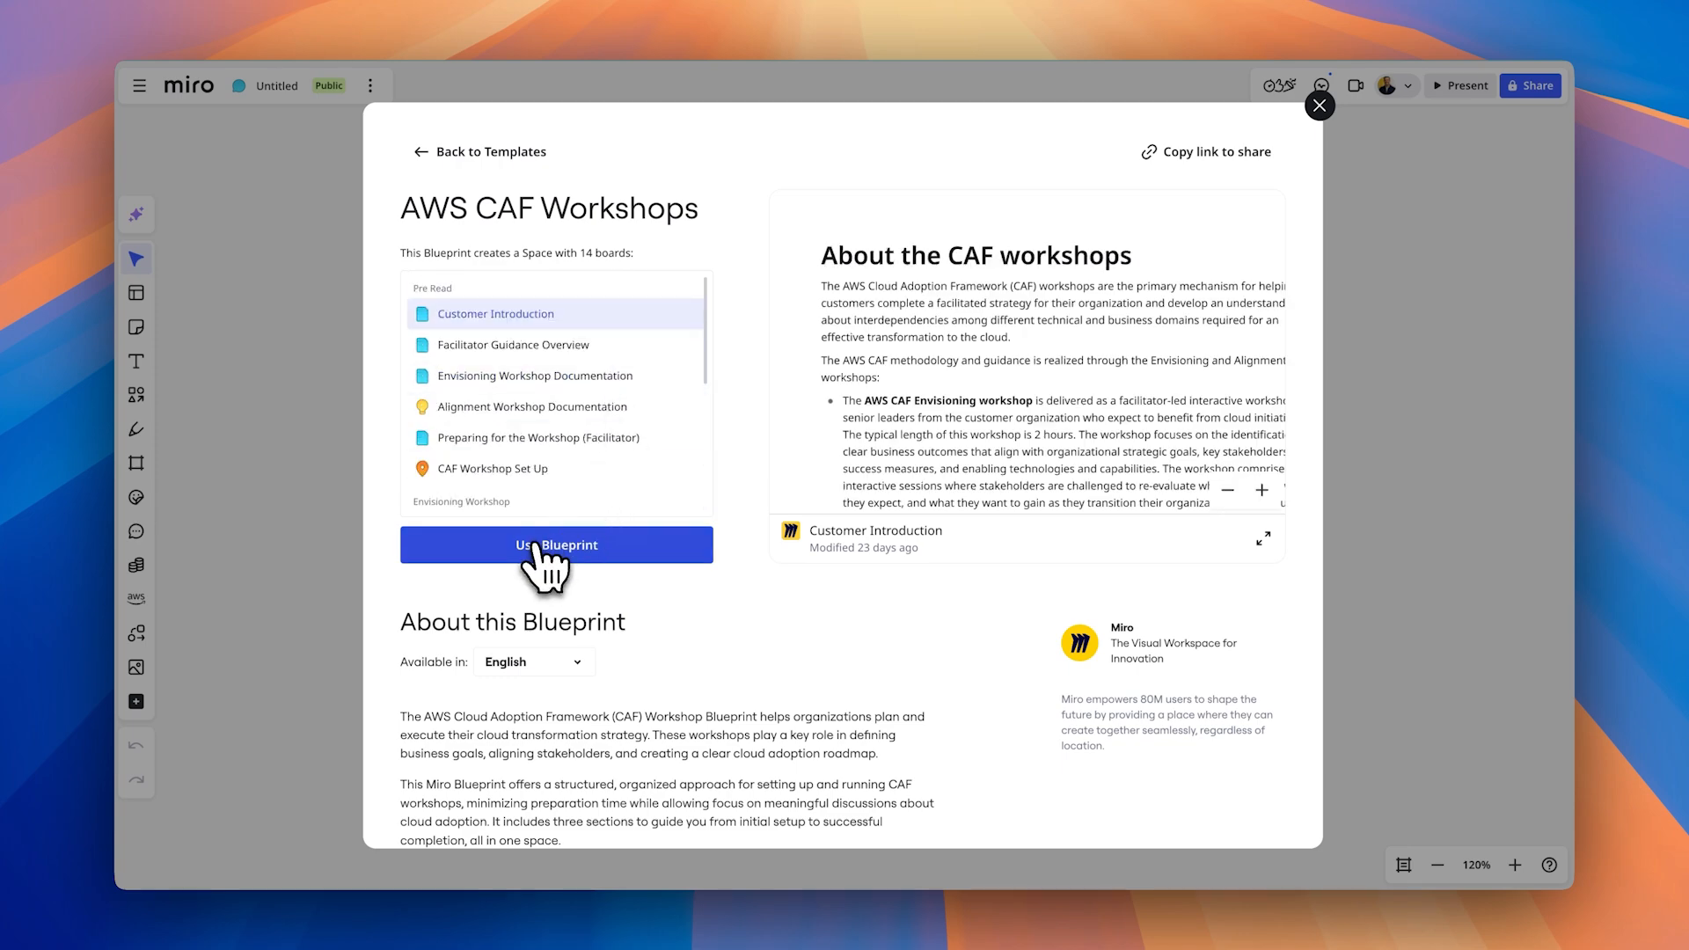
pyautogui.click(556, 545)
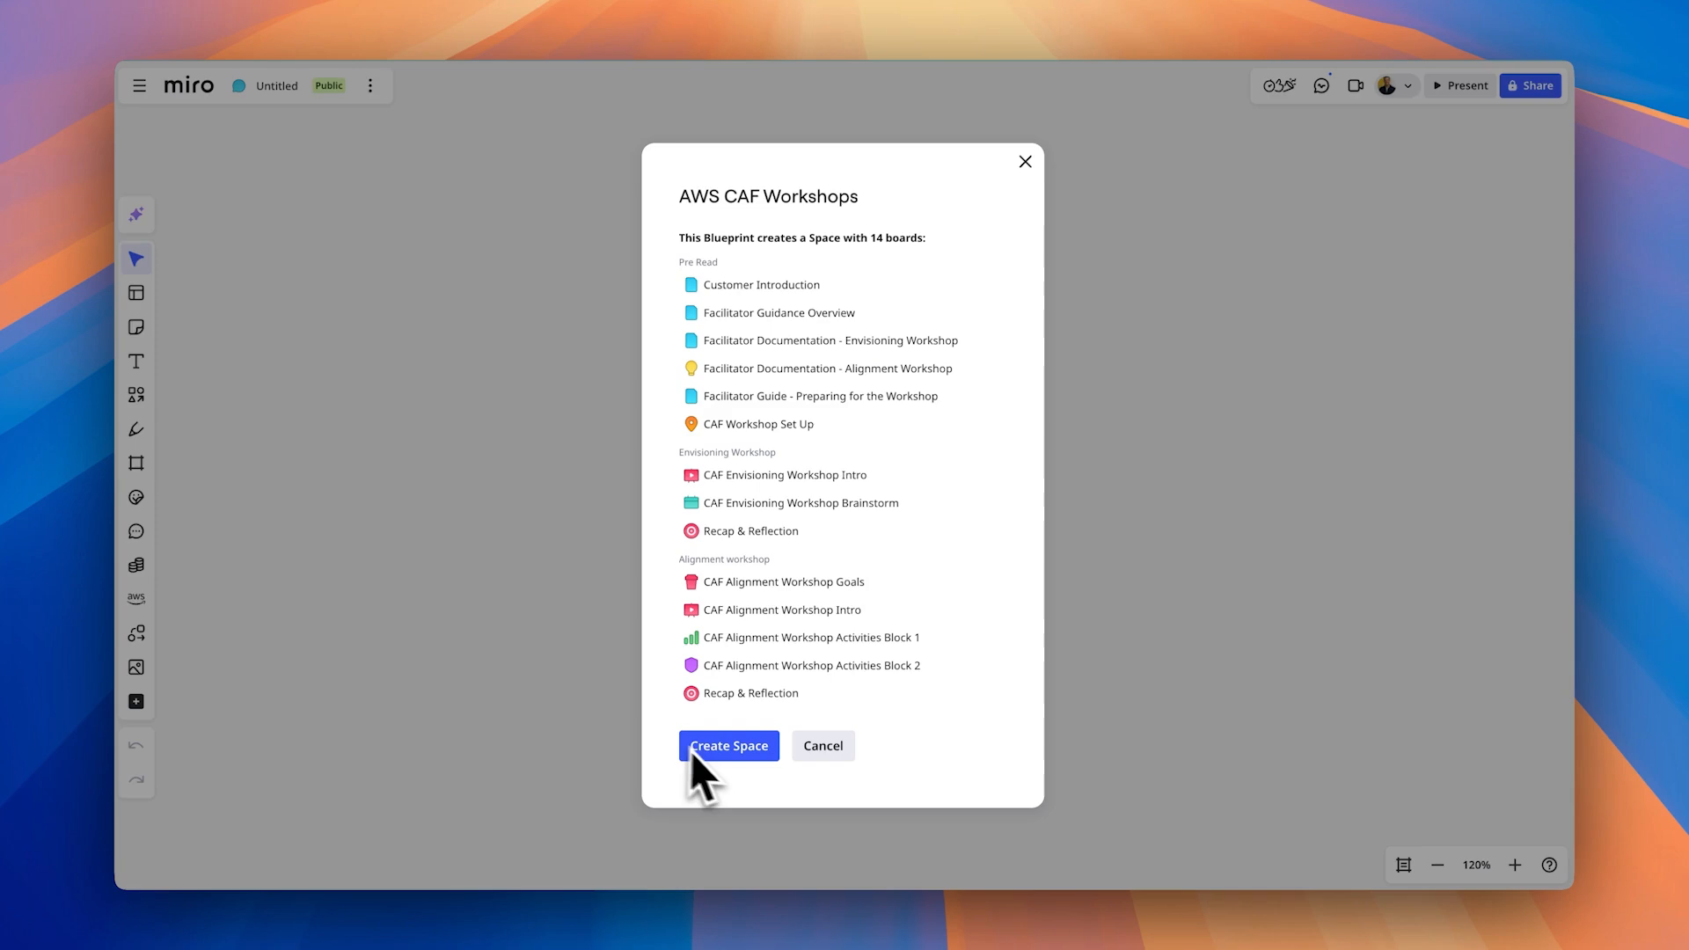
# Step: Create the AWS CAF Workshops Space from the blueprint via Create Space
pyautogui.click(729, 746)
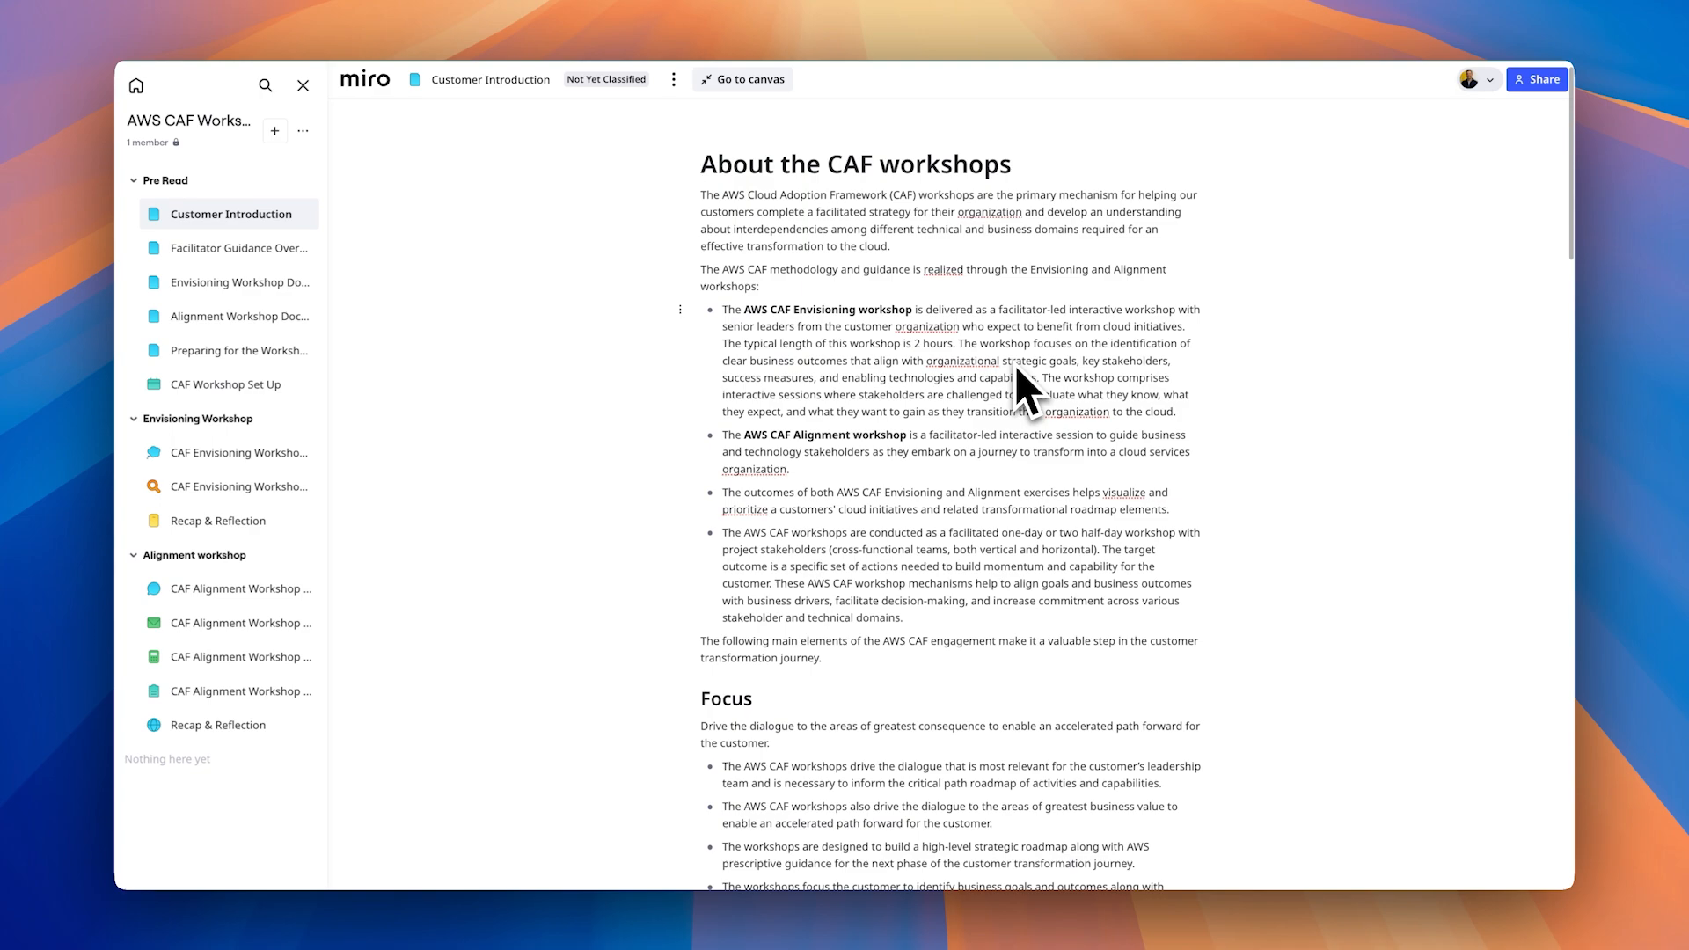
pyautogui.moveTo(903, 383)
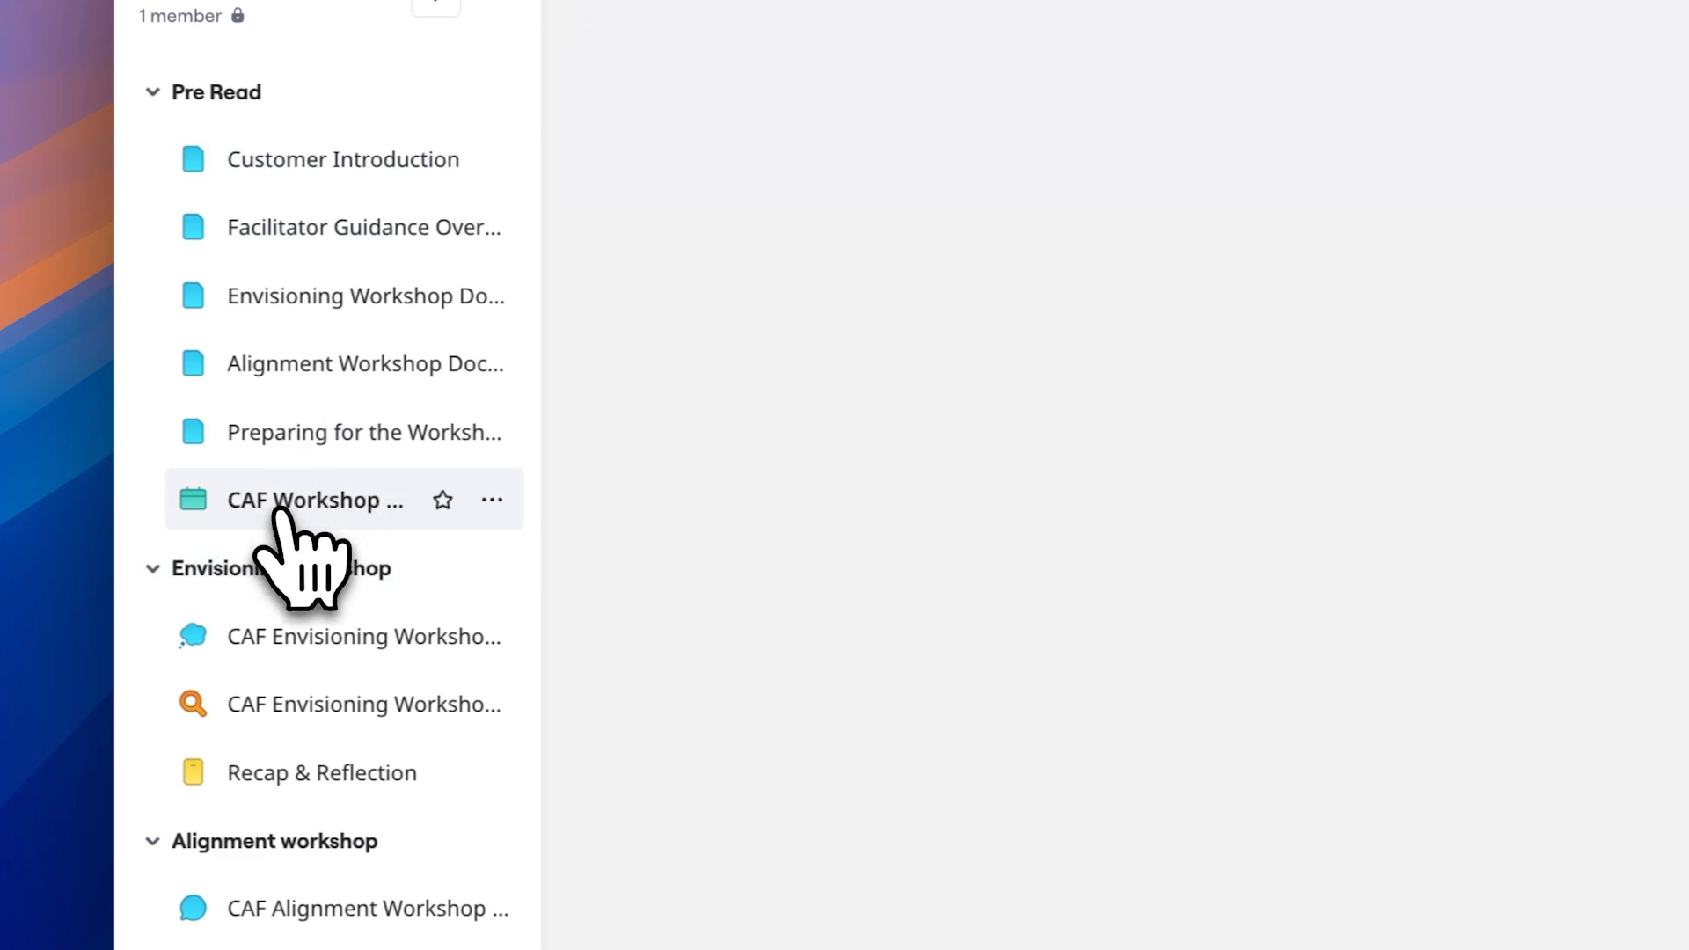
# Step: View the CAF Workshop Set Up board from the Space sidebar and look through it
pyautogui.click(316, 500)
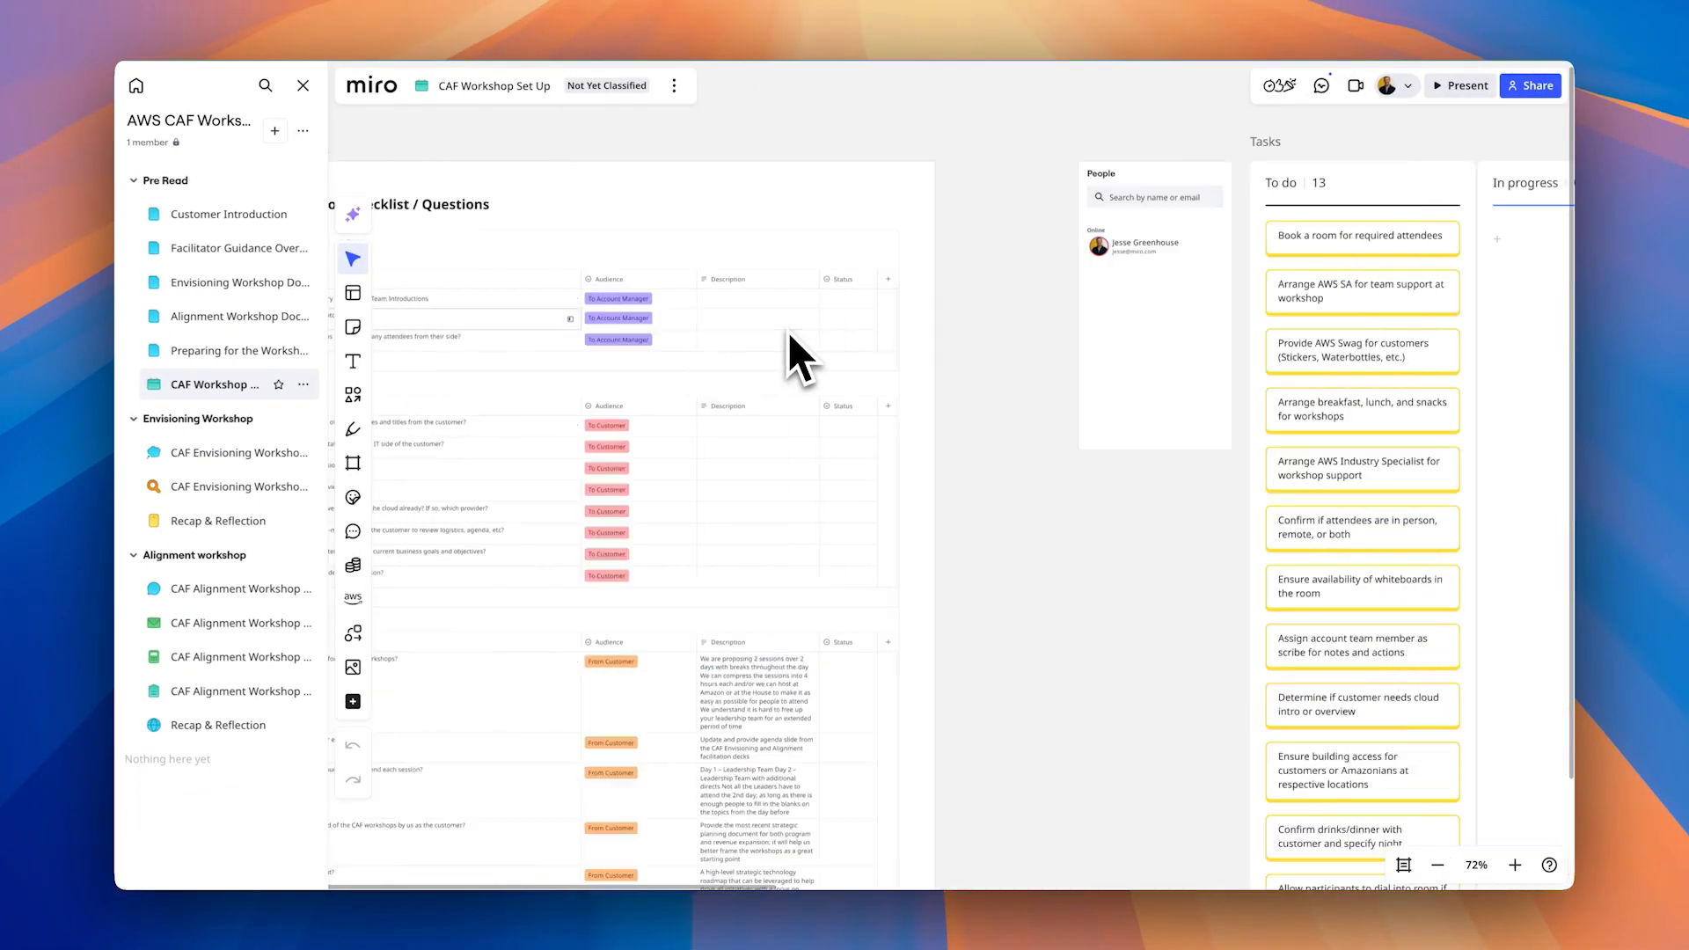
pyautogui.scroll(-3)
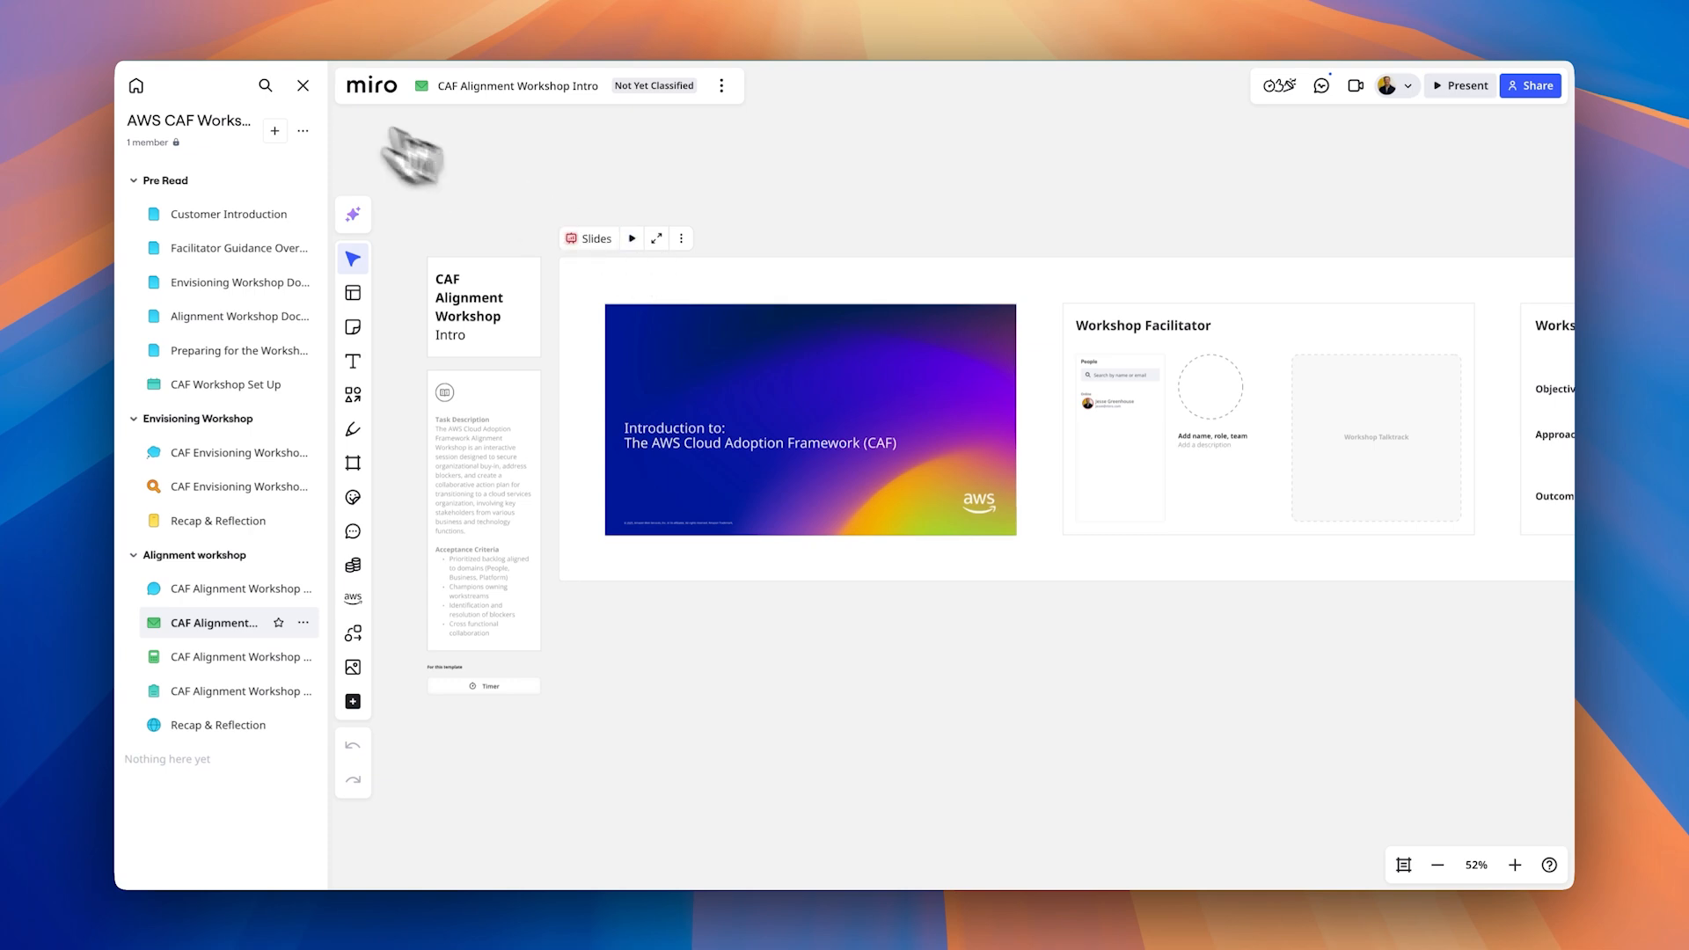
pyautogui.click(1460, 84)
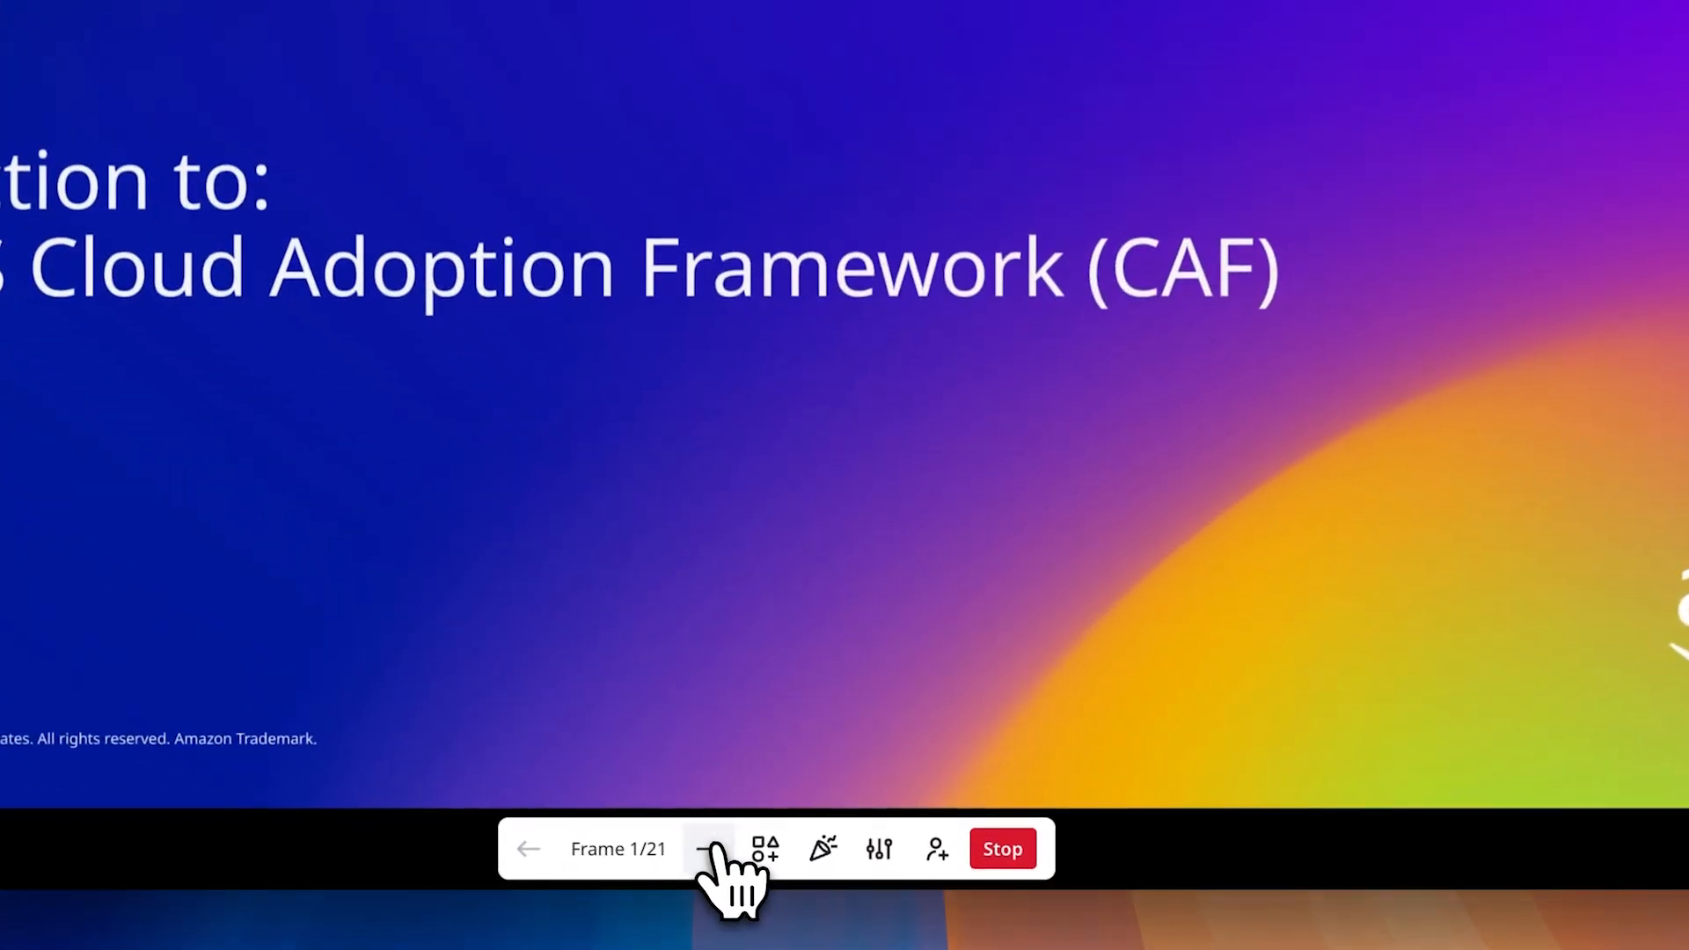
pyautogui.click(704, 849)
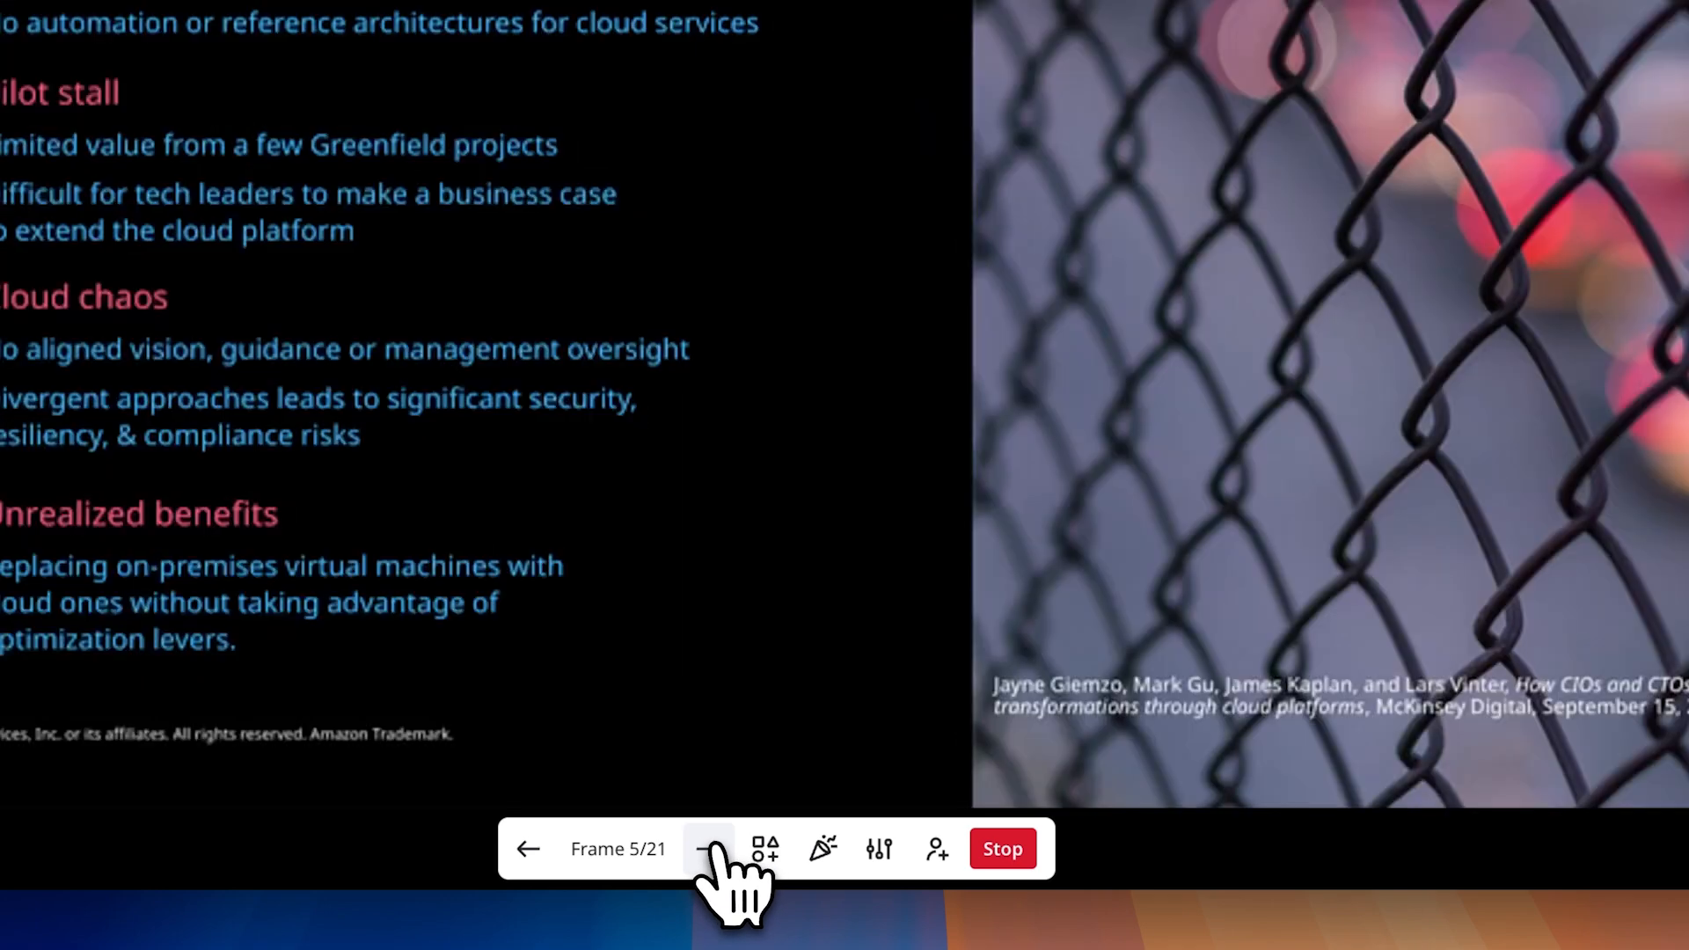
pyautogui.click(711, 848)
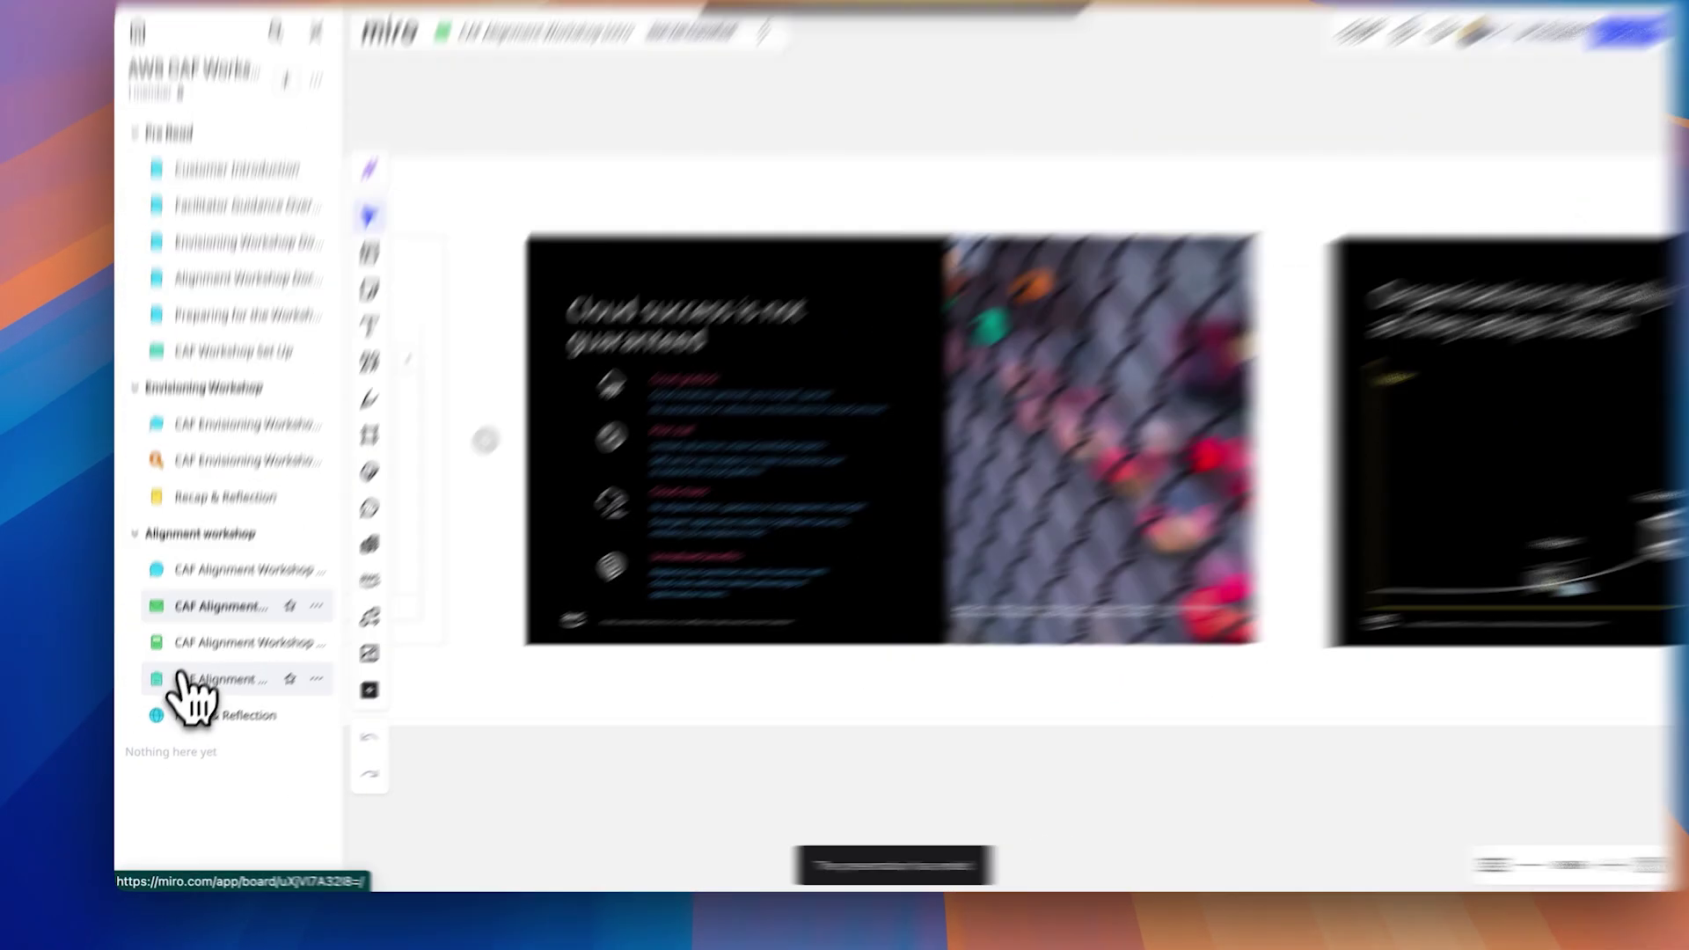
# Step: Switch to the CAF Alignment Workshop Activities Block 1 board from the Space sidebar
pyautogui.click(215, 657)
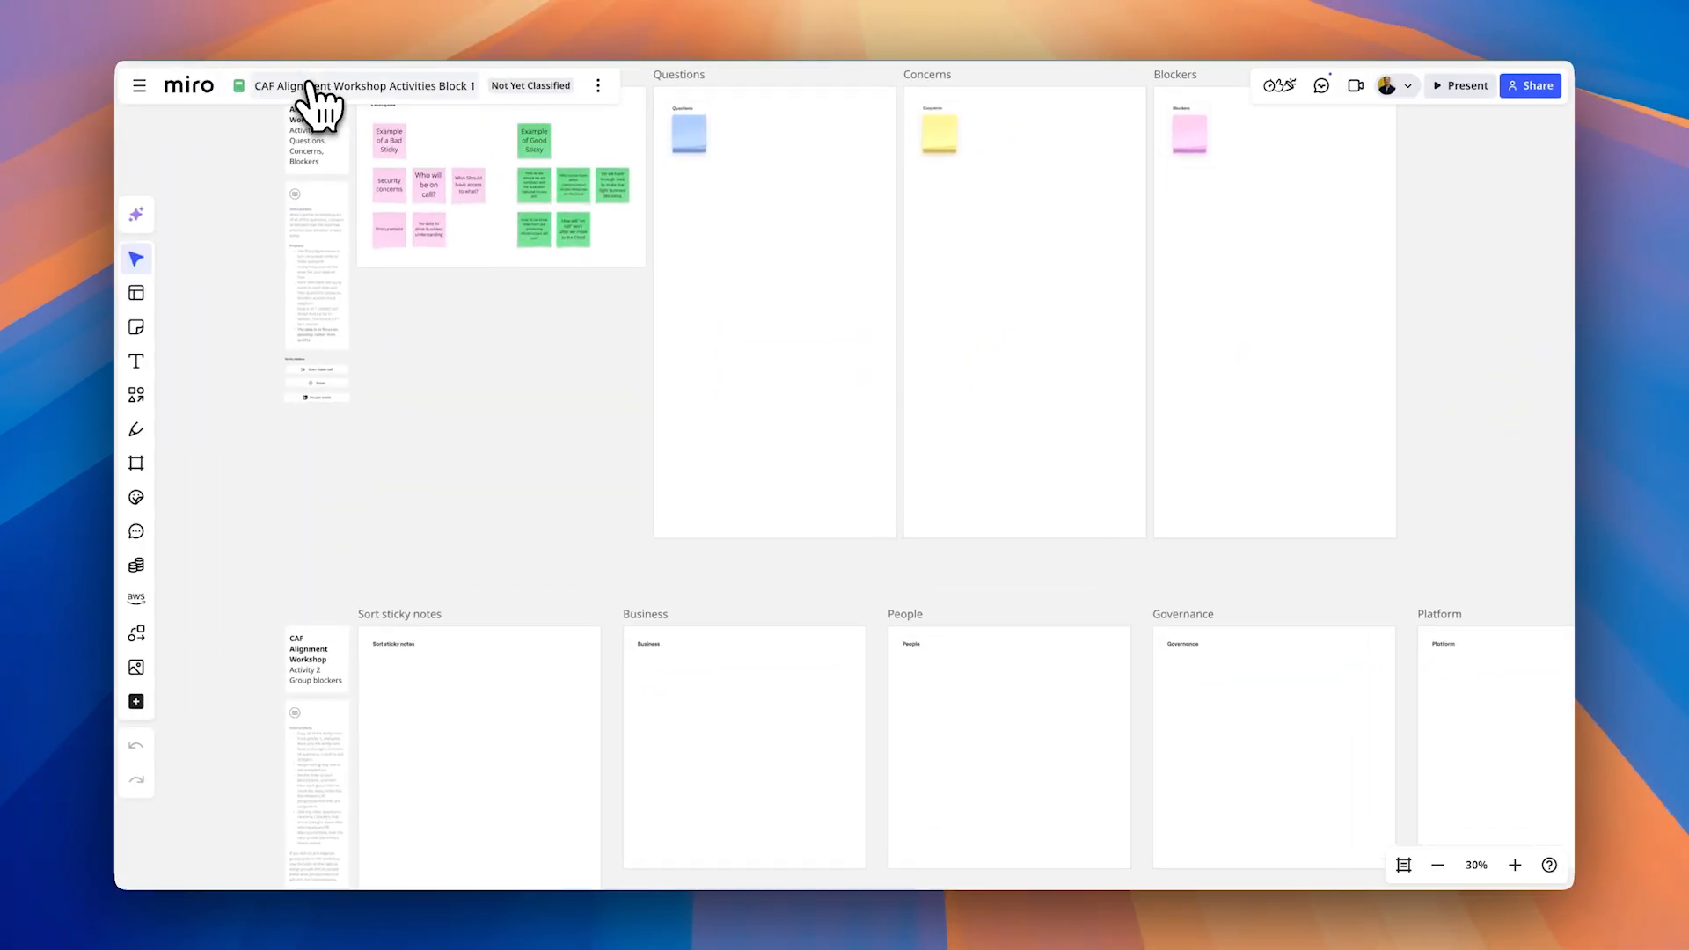
pyautogui.moveTo(359, 145)
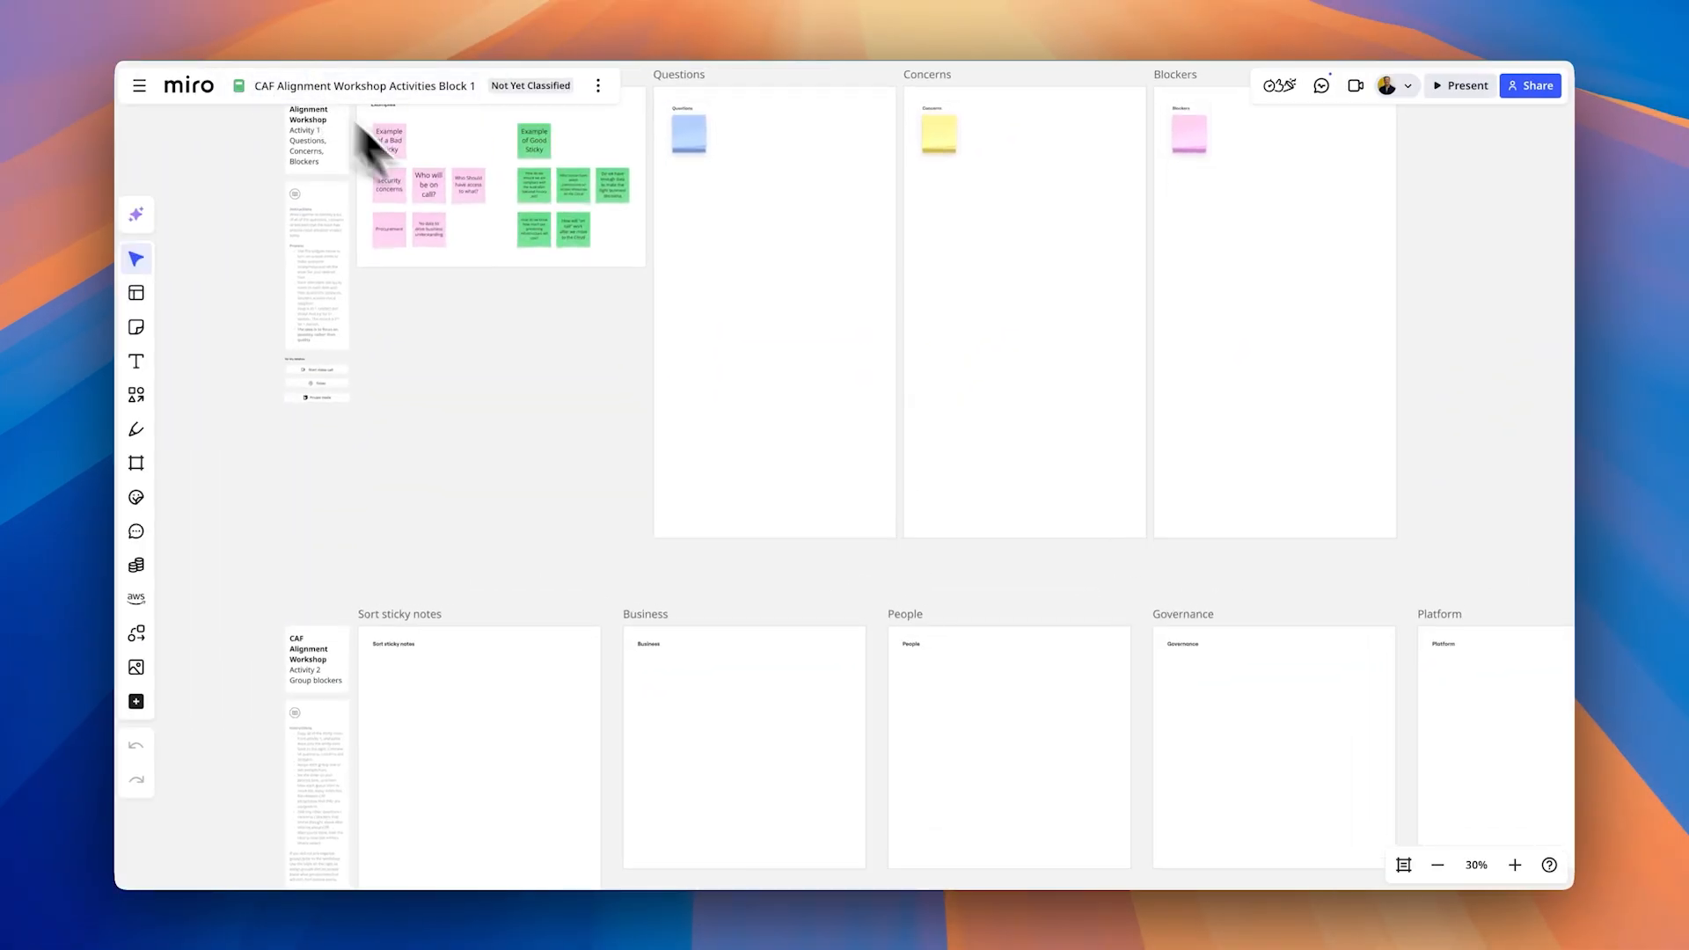